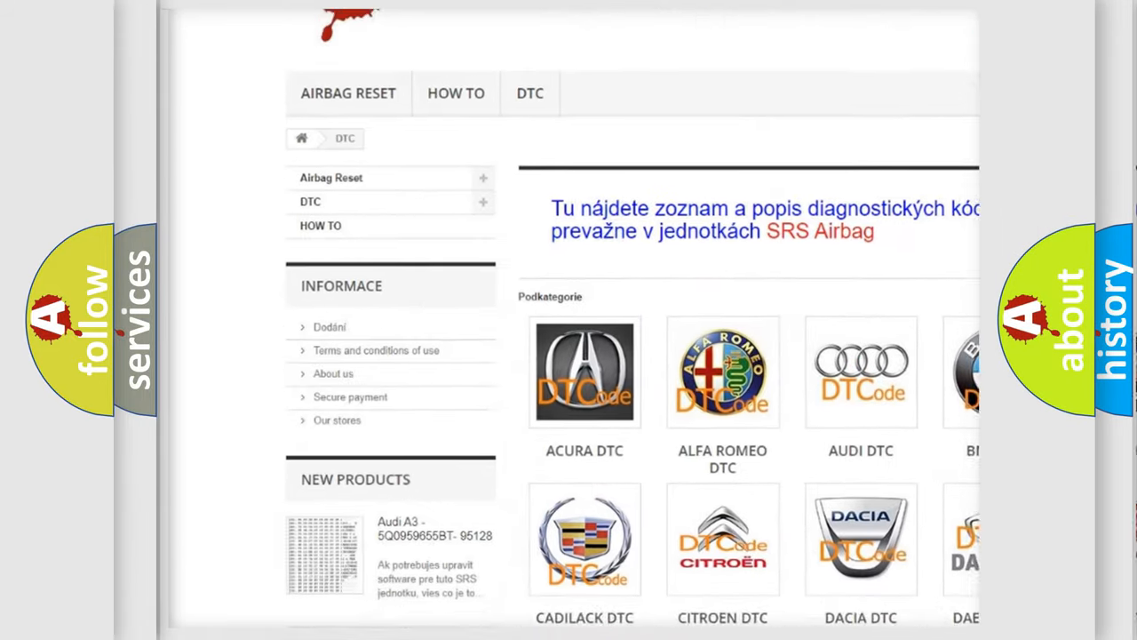
Open the AUDI DTC subcategory page from the Podkategorie grid
scroll(down, 3)
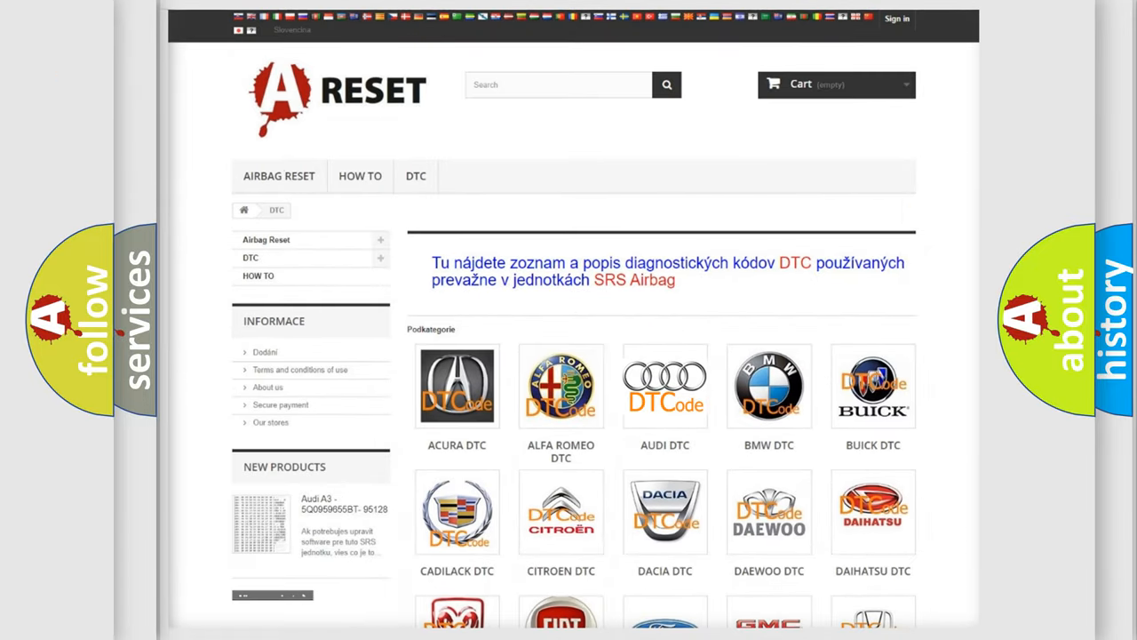
click(665, 386)
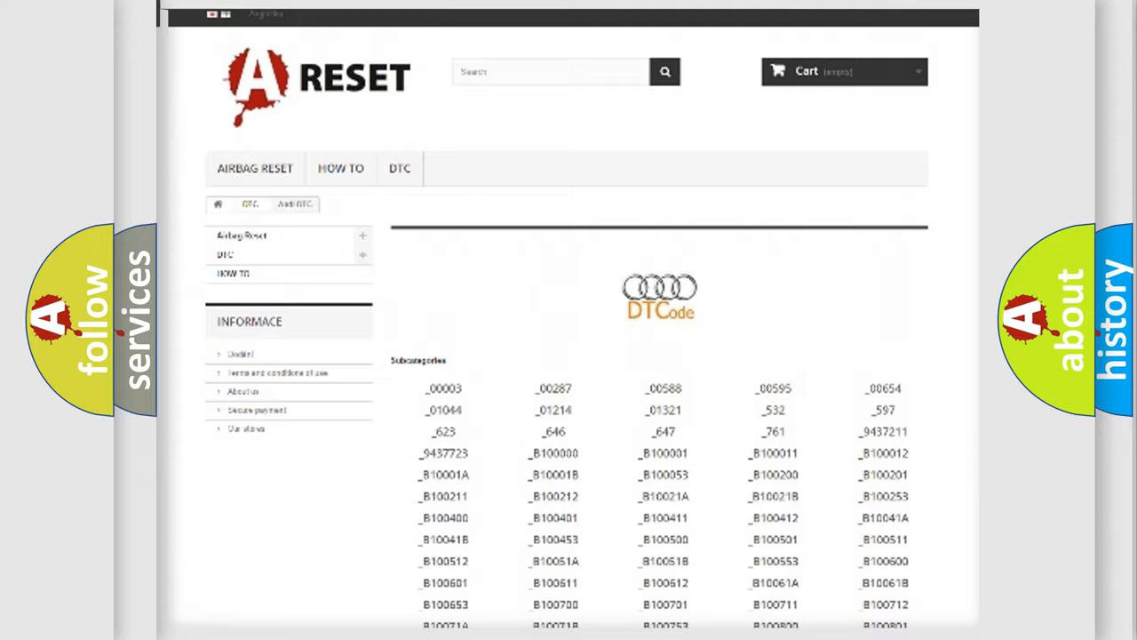